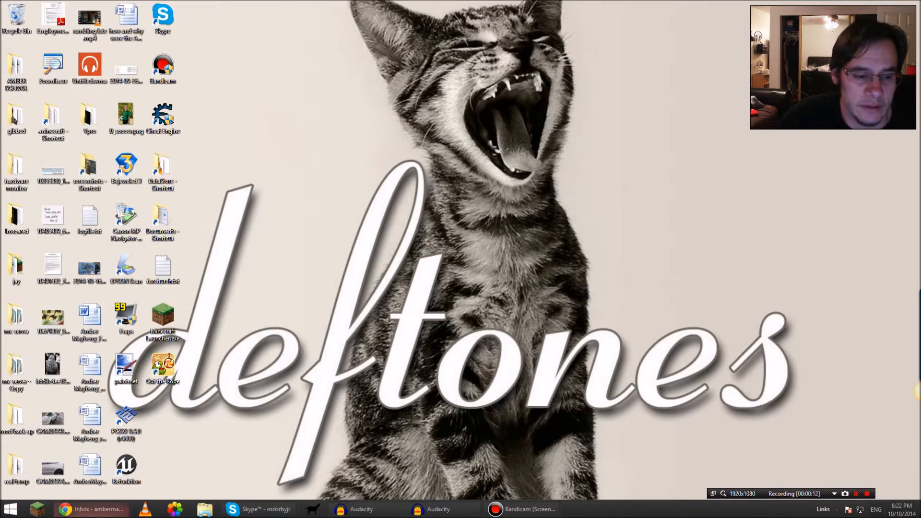
Search Google for 'minecraft maps 1.8' and scroll the results
{"action": "type", "text": "minecraft maps 1.8"}
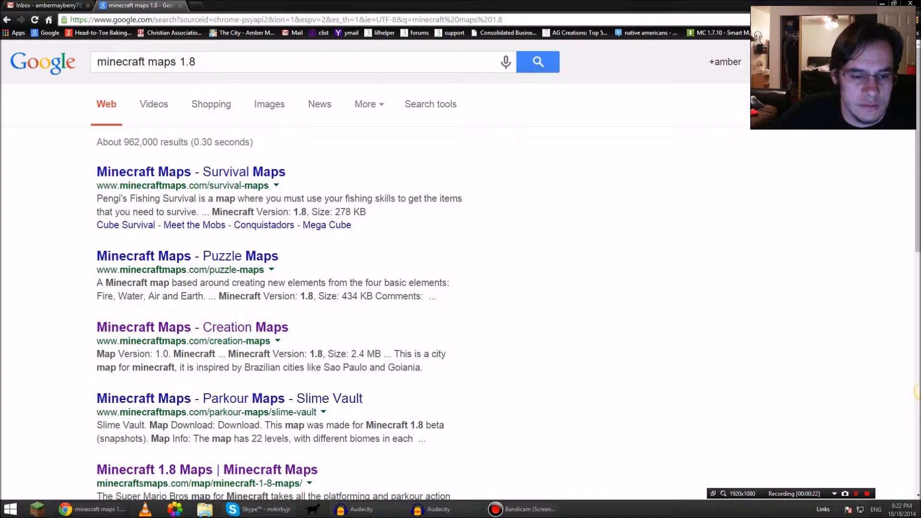
{"action": "scroll", "scroll_direction": "down", "scroll_amount": 3}
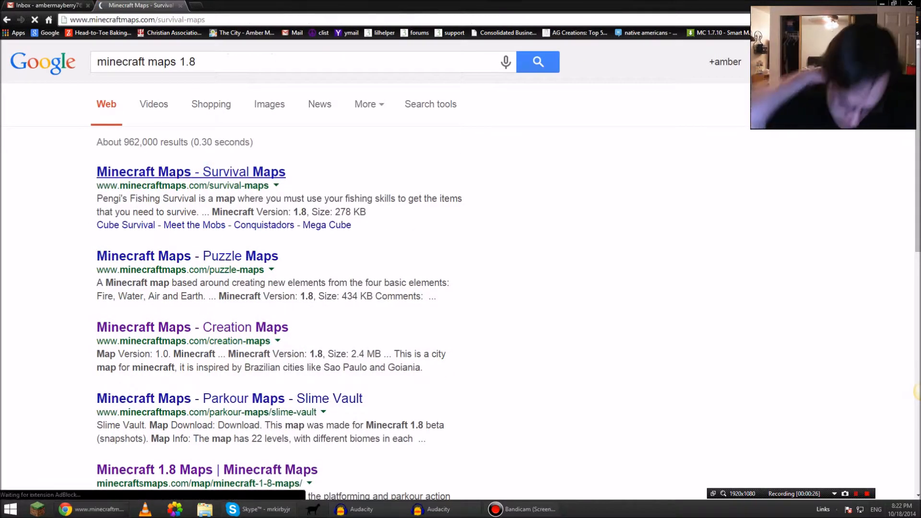
Open minecraftmaps.com's Survival Maps listing and scroll down to the Cube Survival entry
{"action": "left_click", "coordinate": [190, 172]}
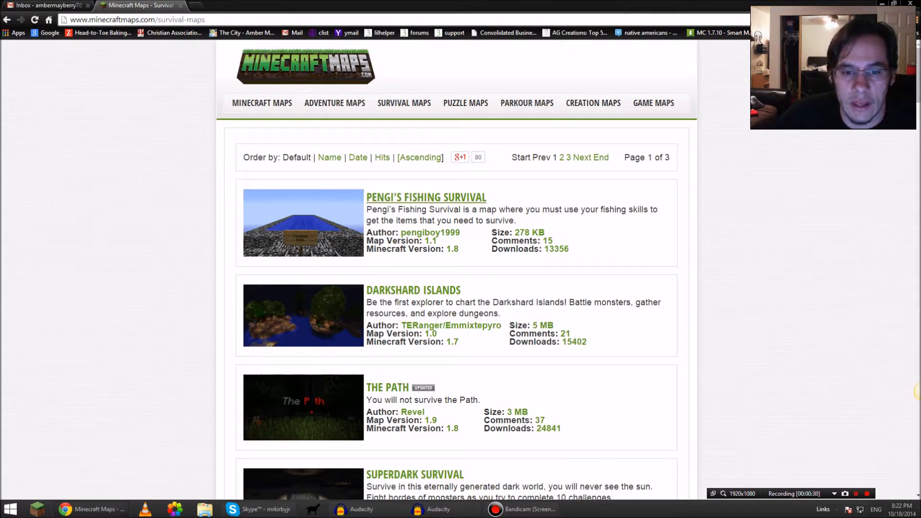
{"action": "scroll", "scroll_direction": "down", "scroll_amount": 3}
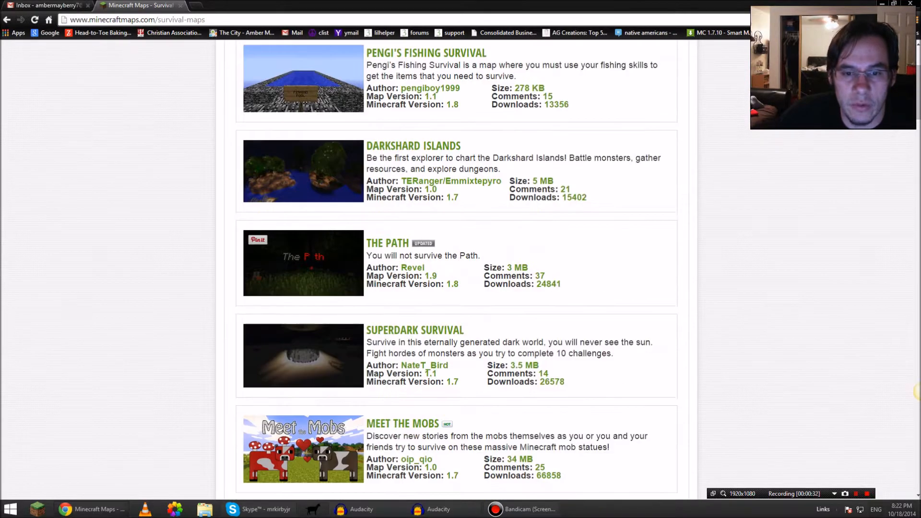
{"action": "scroll", "scroll_direction": "down", "scroll_amount": 3}
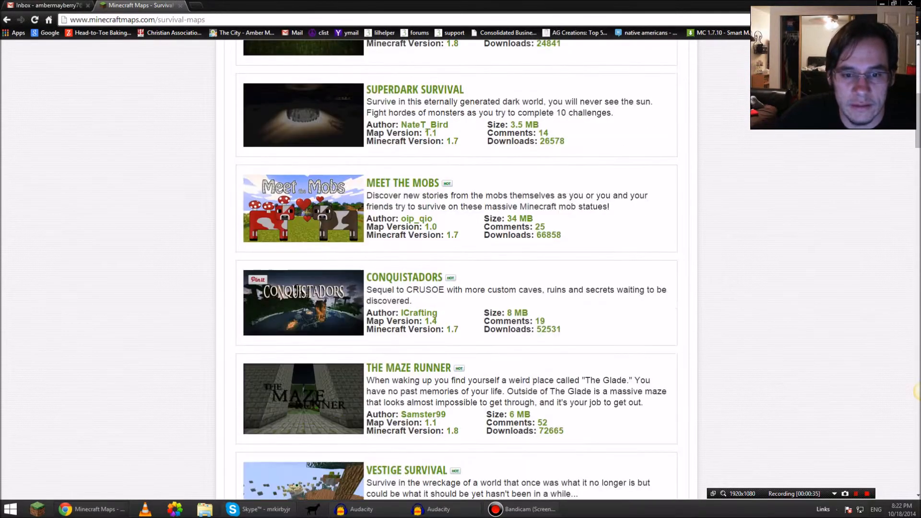
{"action": "scroll", "scroll_direction": "down", "scroll_amount": 3}
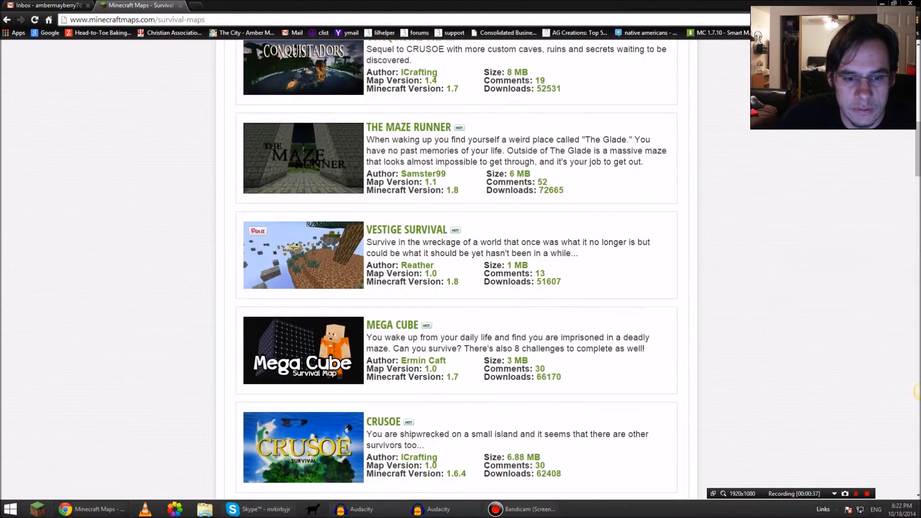
{"action": "scroll", "scroll_direction": "down", "scroll_amount": 3}
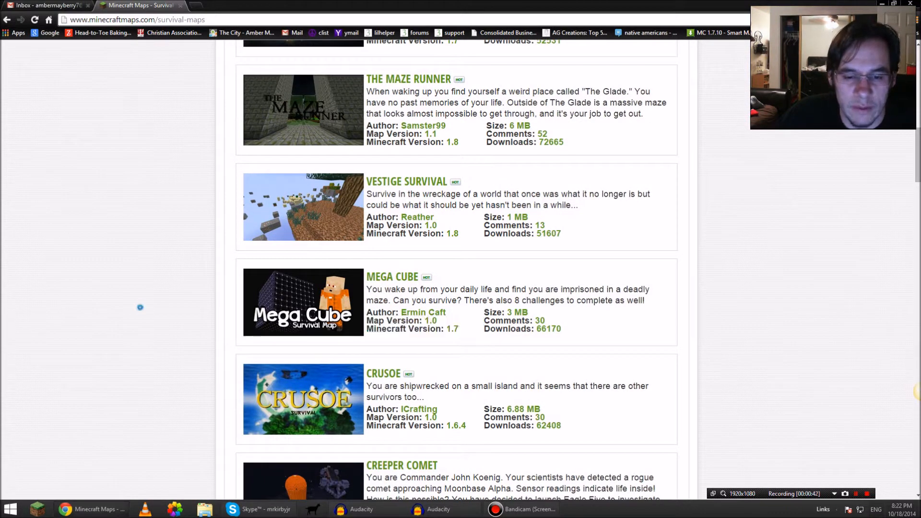
{"action": "scroll", "scroll_direction": "down", "scroll_amount": 3}
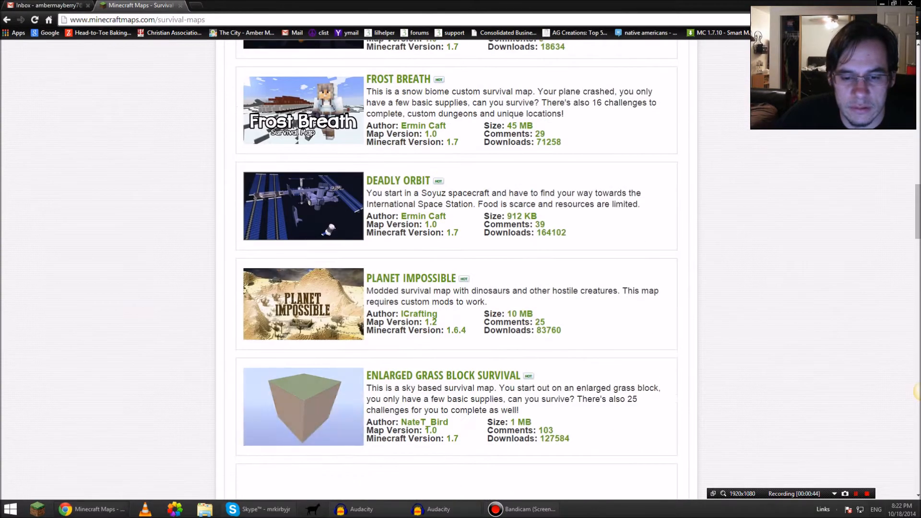
{"action": "scroll", "scroll_direction": "down", "scroll_amount": 3}
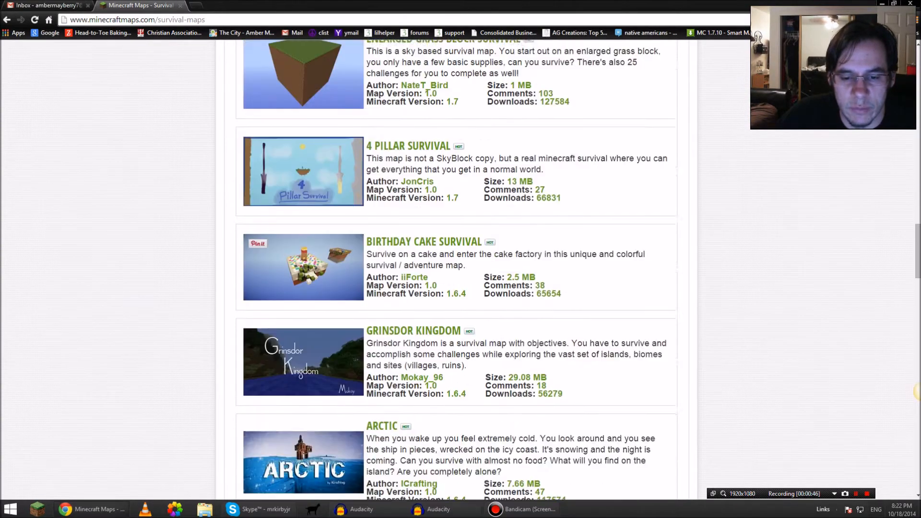
{"action": "scroll", "scroll_direction": "down", "scroll_amount": 3}
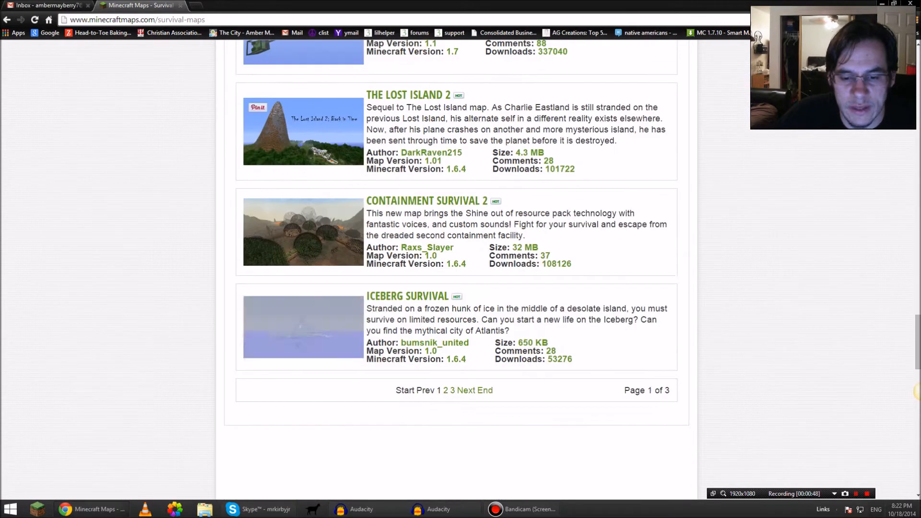
{"action": "scroll", "scroll_direction": "up", "scroll_amount": 3}
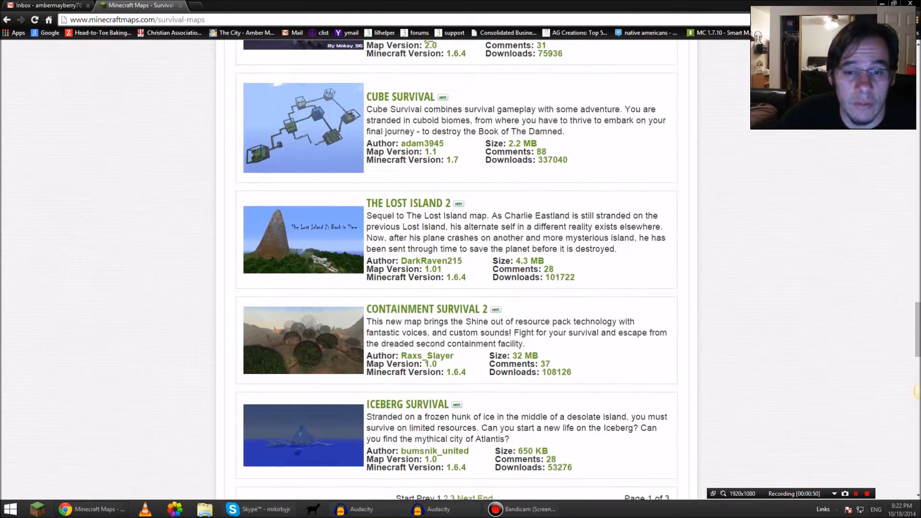
Open the Cube Survival page and download cubesurv1.1.zip via MediaFire
{"action": "left_click", "coordinate": [400, 97]}
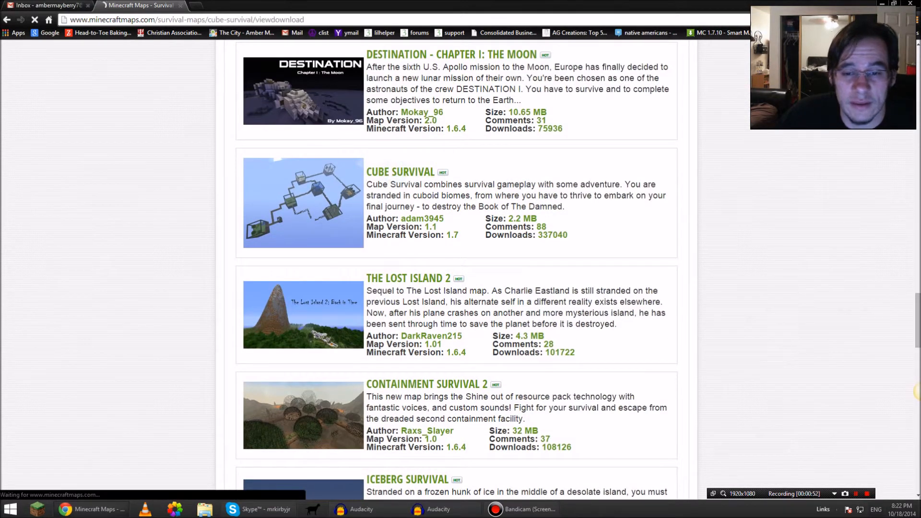
{"action": "left_click", "coordinate": [400, 172]}
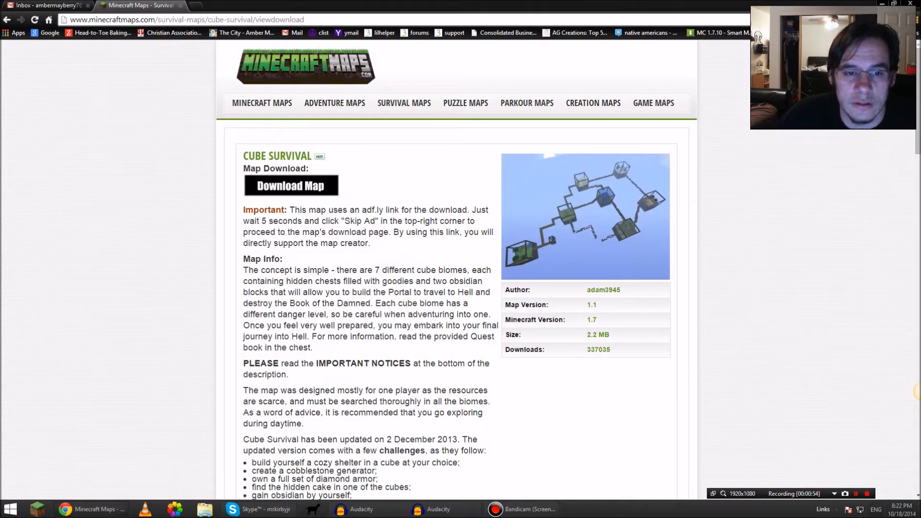
{"action": "left_click", "coordinate": [291, 186]}
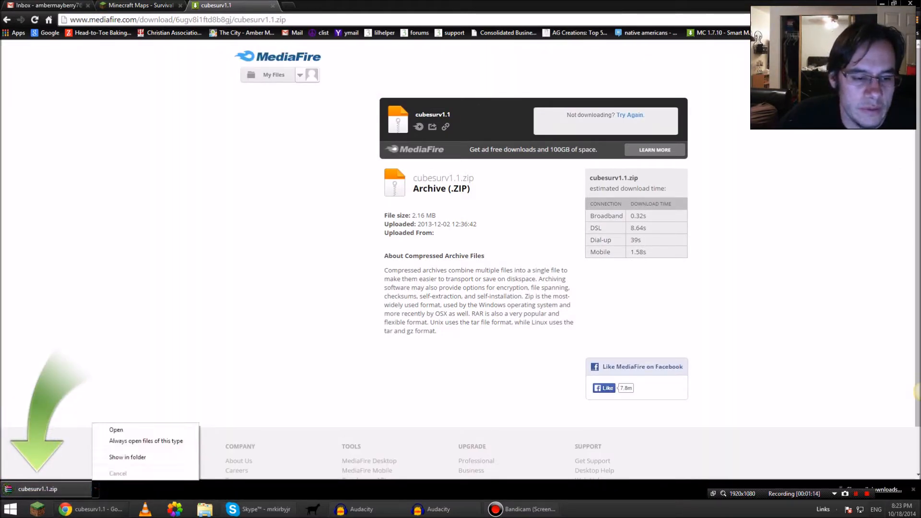
Put cubesurv1.1.zip in .minecraft/saves via %appdata% and extract it into a cubesurv1.1 folder
{"action": "left_click", "coordinate": [128, 457]}
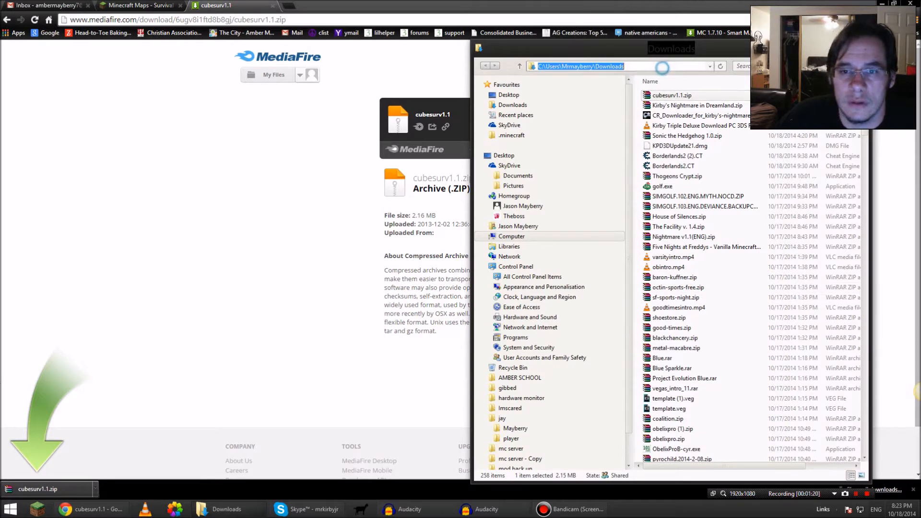
{"action": "type", "text": "%ap"}
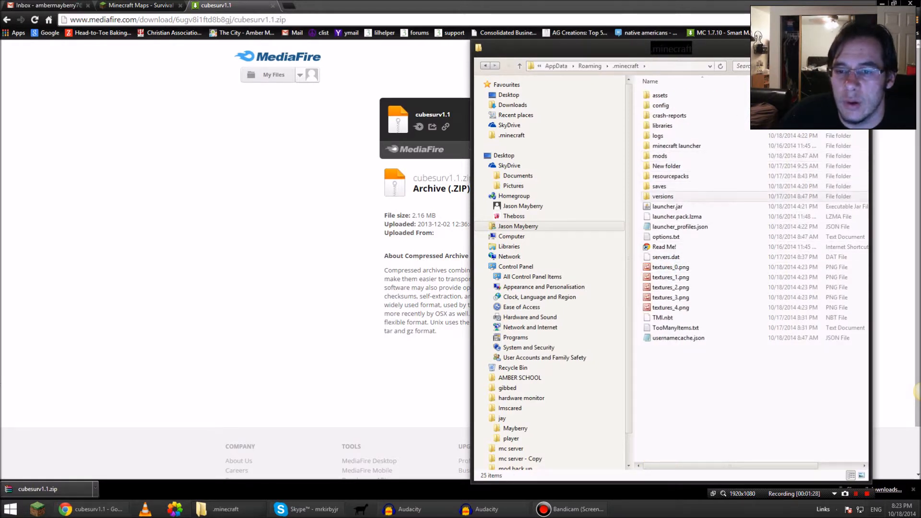
{"action": "double_click", "coordinate": [658, 187]}
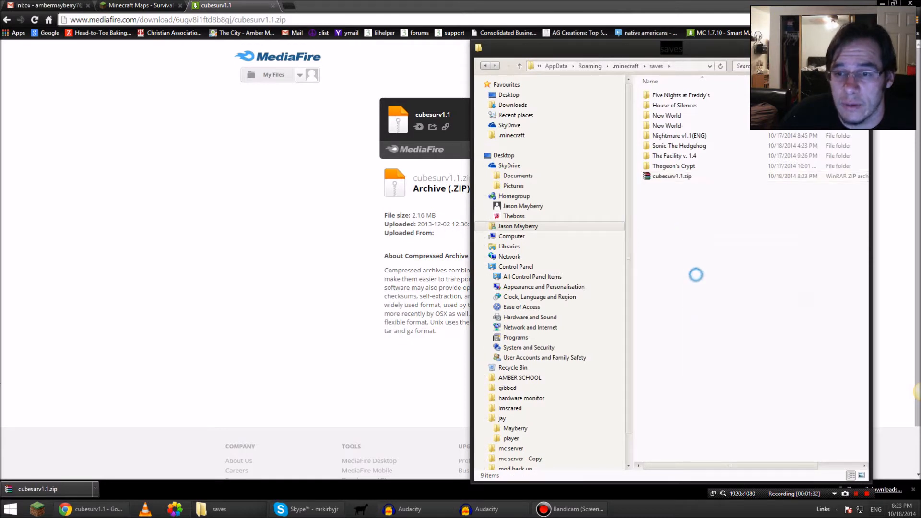
{"action": "right_click", "coordinate": [672, 176]}
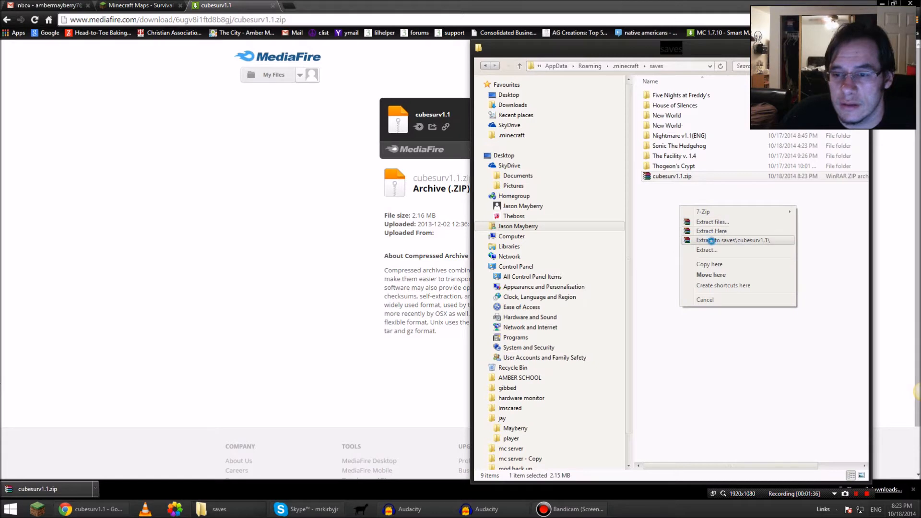
{"action": "left_click", "coordinate": [733, 241]}
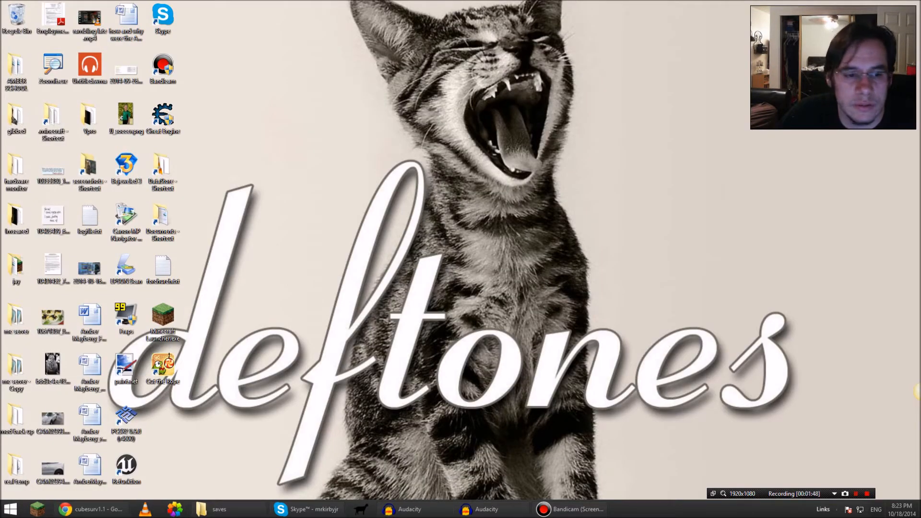
Start the TeamExtreme Minecraft Launcher from the desktop and log in
{"action": "left_click_drag", "start_coordinate": [162, 320], "coordinate": [674, 222]}
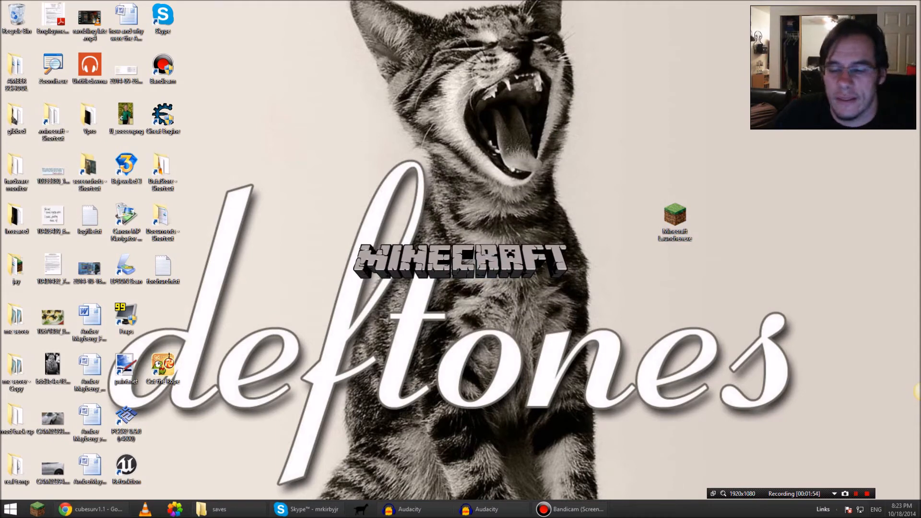
{"action": "double_click", "coordinate": [674, 223]}
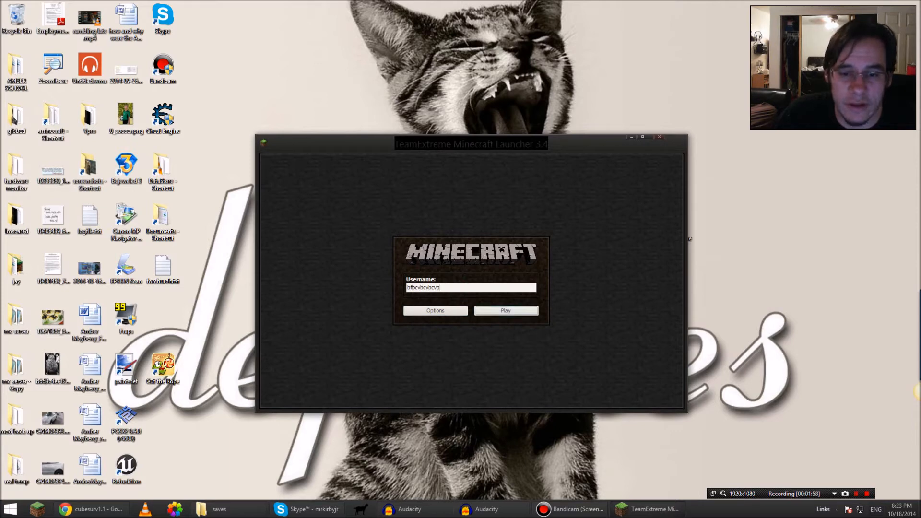
{"action": "left_click", "coordinate": [505, 311]}
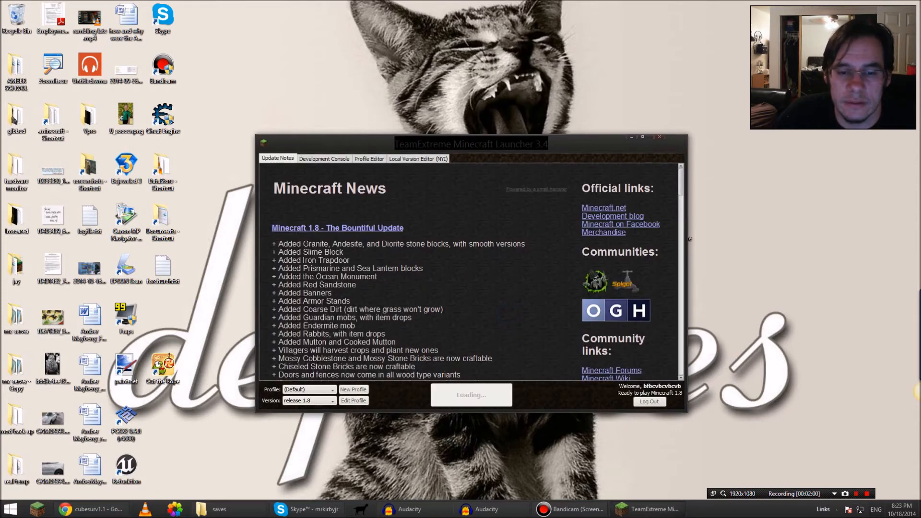
Select release 1.7.10 in the Version dropdown and launch the game
{"action": "left_click", "coordinate": [332, 400]}
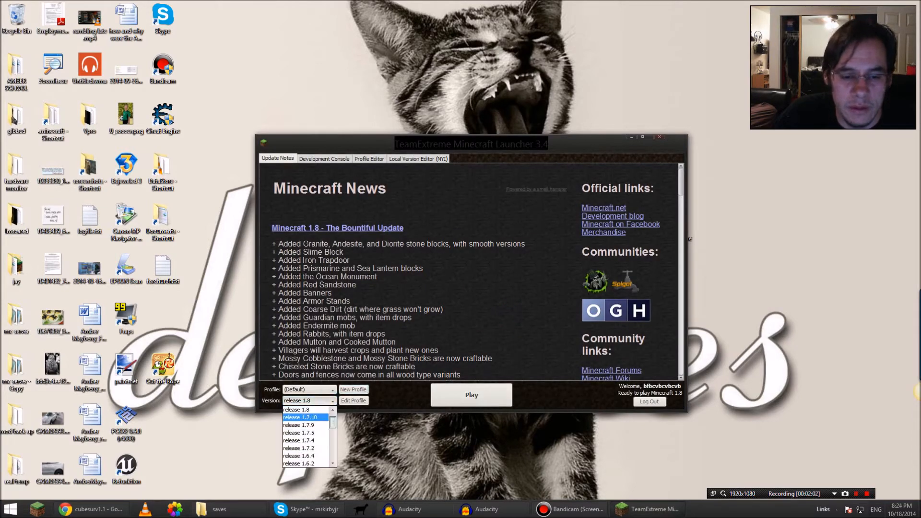
{"action": "left_click", "coordinate": [303, 417]}
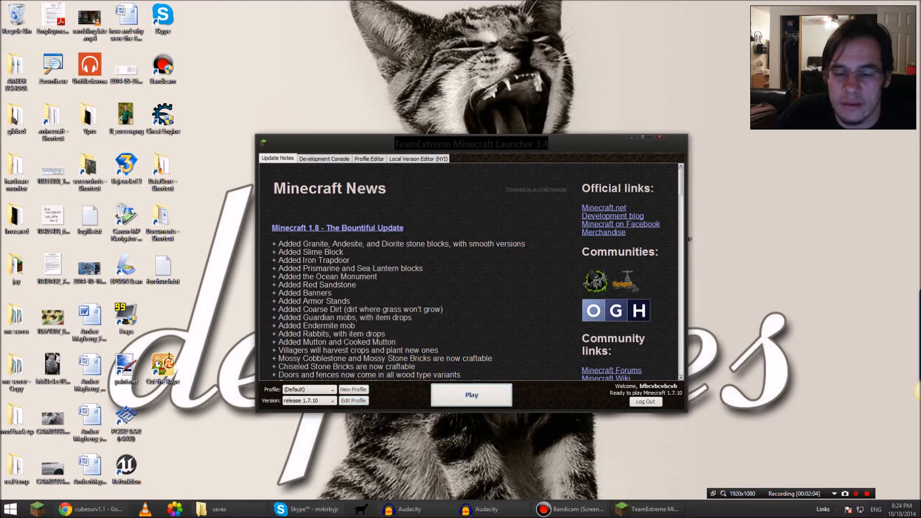
{"action": "left_click", "coordinate": [470, 395]}
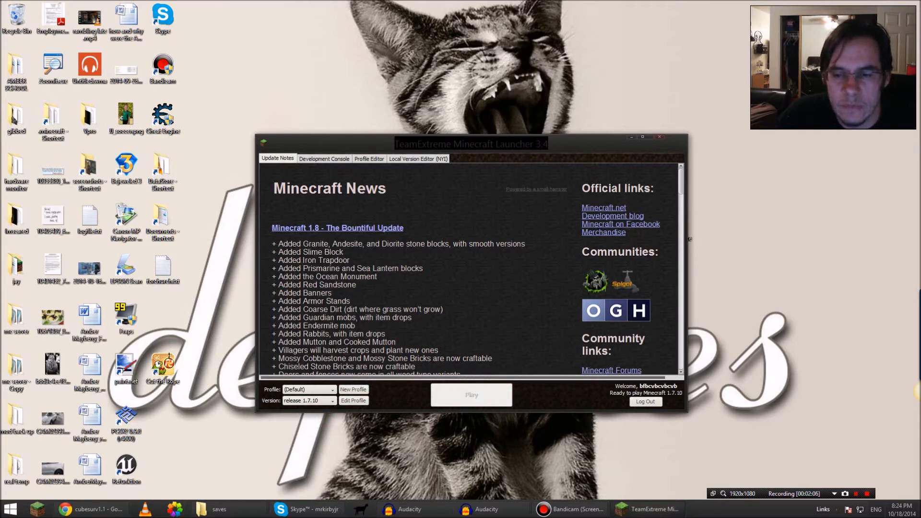
{"action": "left_click", "coordinate": [649, 136]}
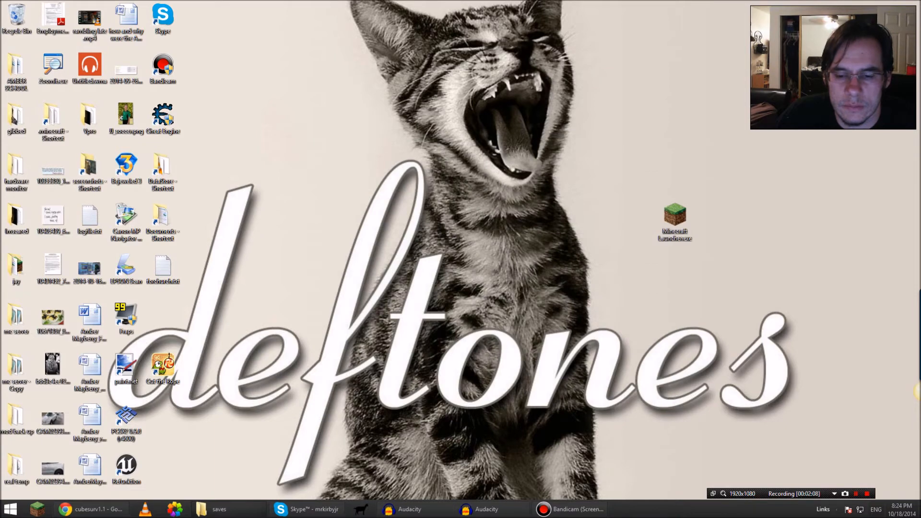
{"action": "double_click", "coordinate": [674, 216]}
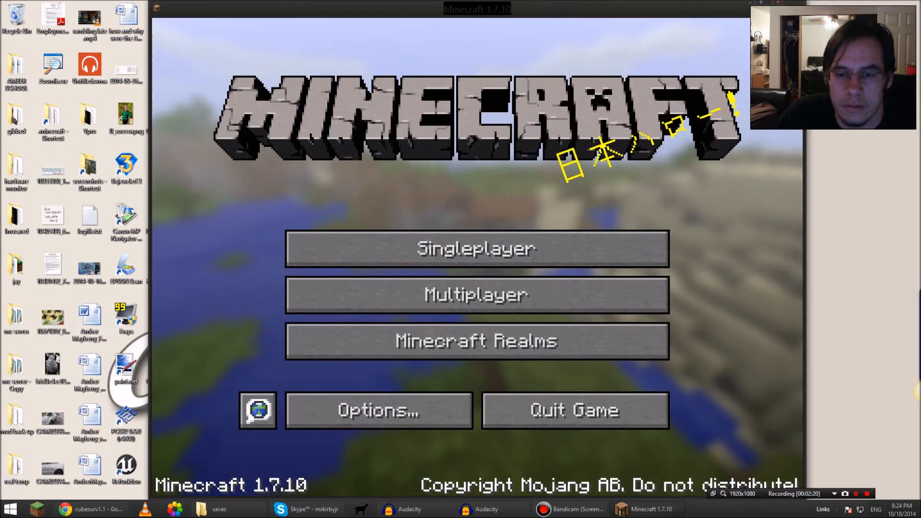
Open Singleplayer, scroll to Cube Survival, and play that world
{"action": "left_click", "coordinate": [476, 248]}
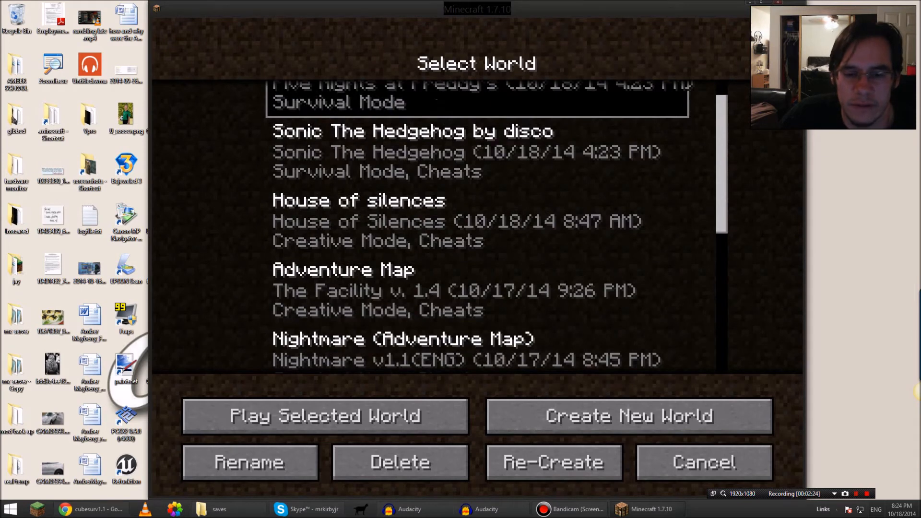
{"action": "scroll", "scroll_direction": "down", "scroll_amount": 3}
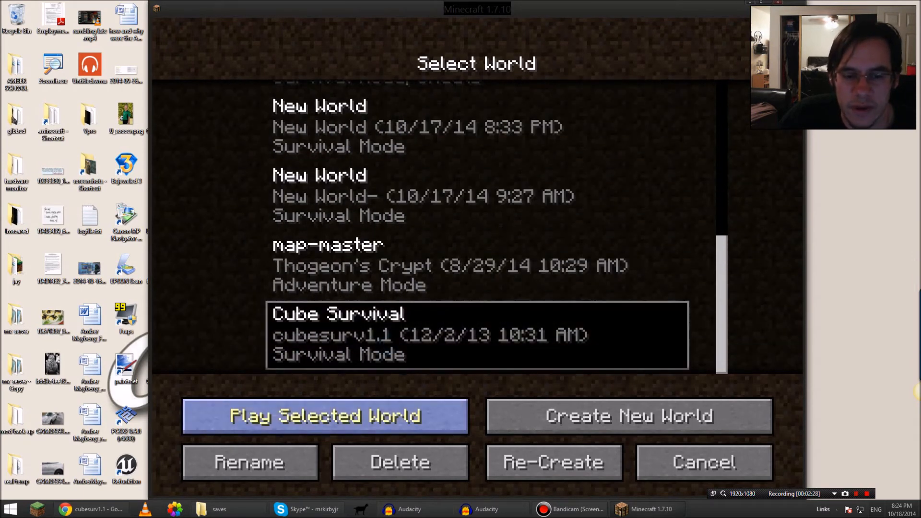
{"action": "left_click", "coordinate": [324, 416]}
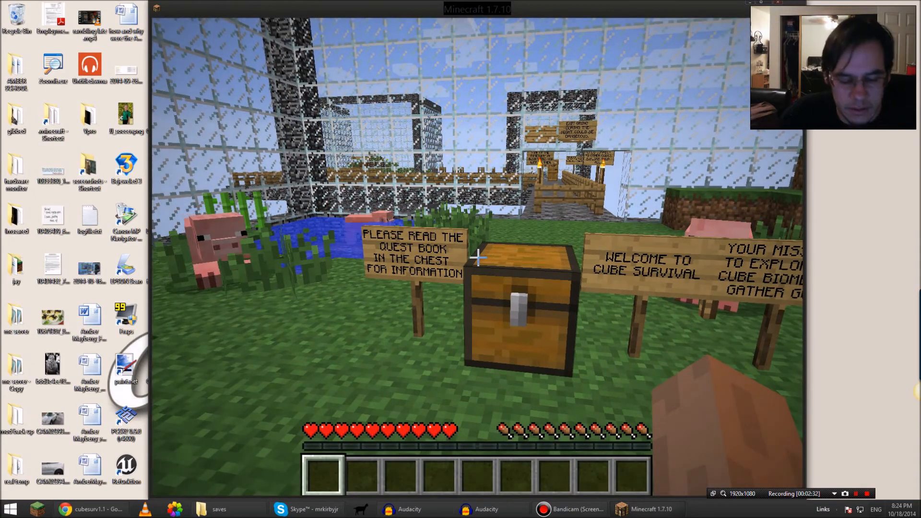
{"action": "mouse_move", "coordinate": [476, 257]}
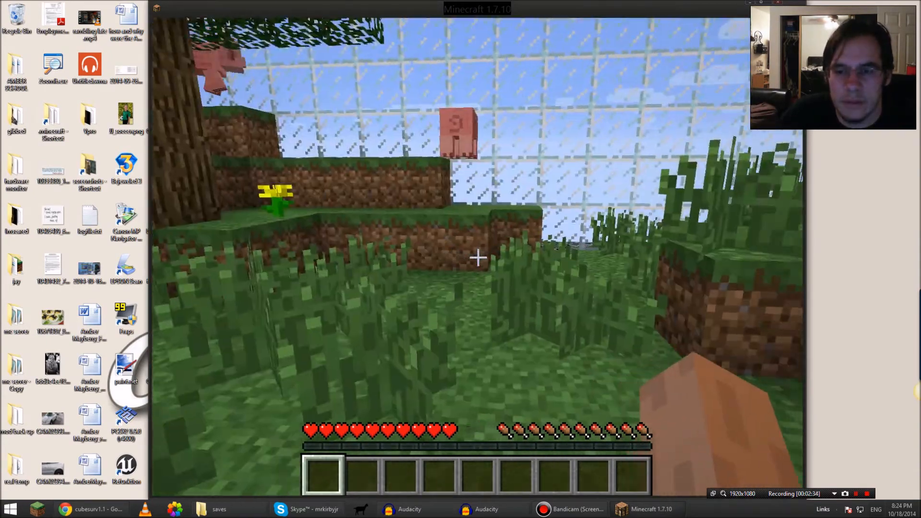
{"action": "mouse_move", "coordinate": [477, 257]}
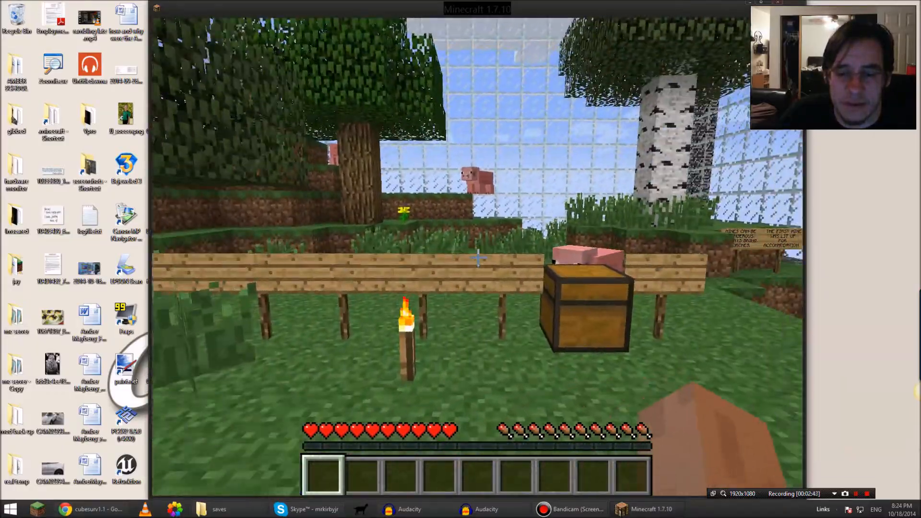
{"action": "mouse_move", "coordinate": [477, 259]}
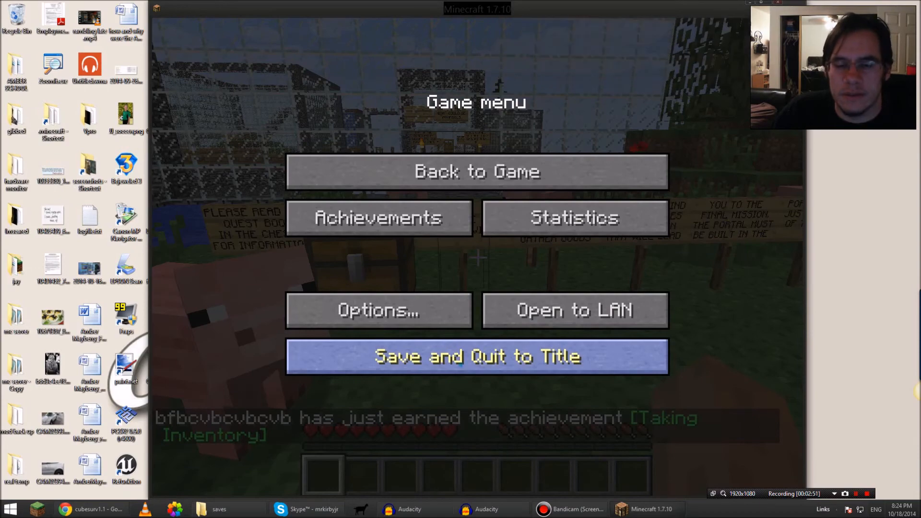
Save and quit the world, then return to the Cube Survival map tab in Chrome
{"action": "left_click", "coordinate": [475, 357]}
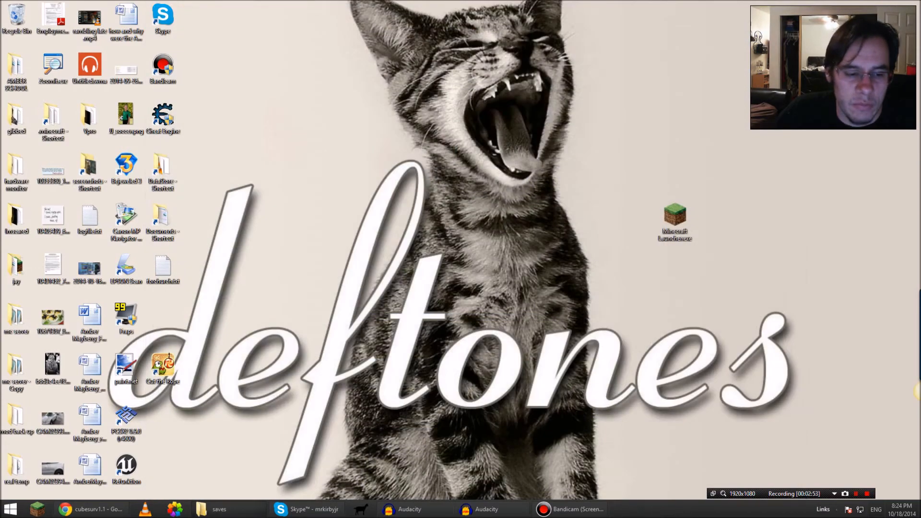
{"action": "left_click", "coordinate": [90, 509]}
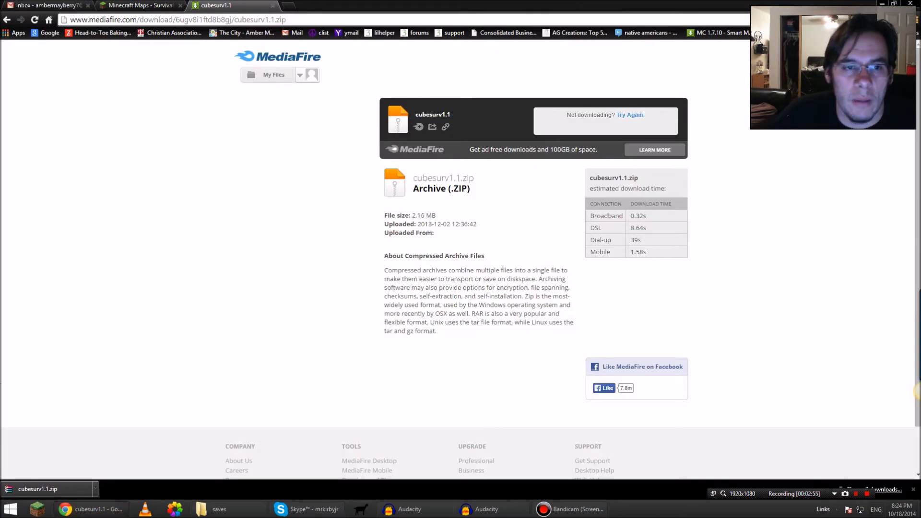
{"action": "left_click", "coordinate": [139, 5]}
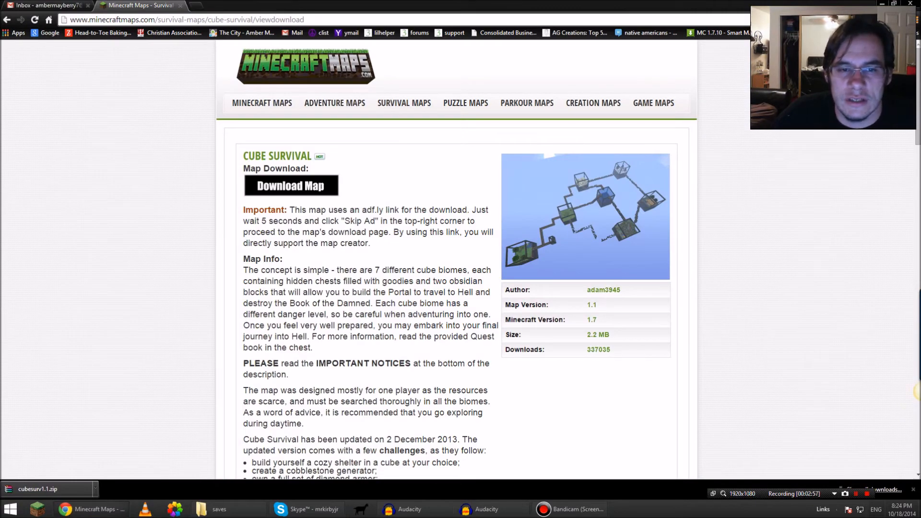